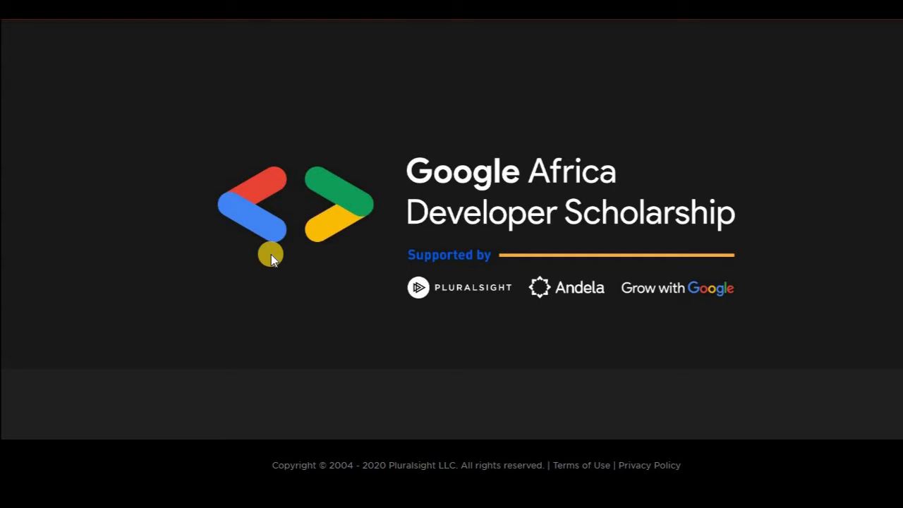
{"action": "mouse_move", "coordinate": [134, 325]}
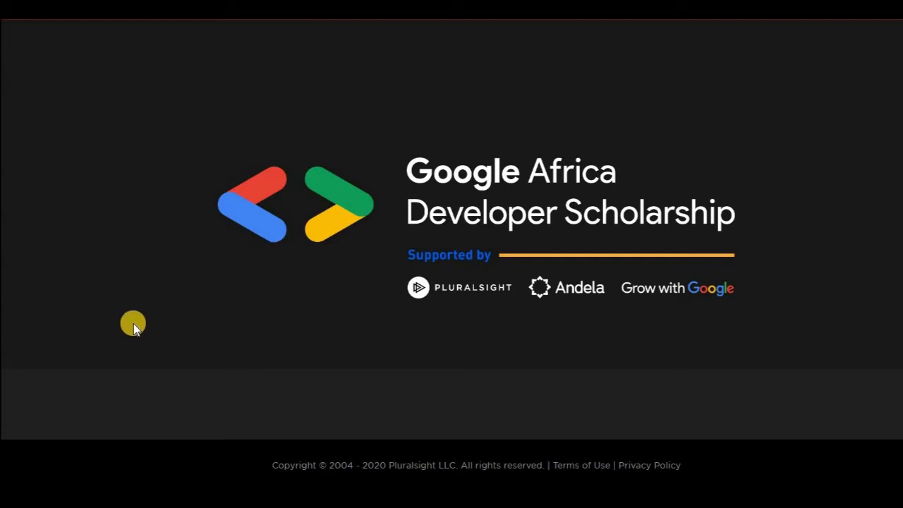
{"action": "mouse_move", "coordinate": [578, 218]}
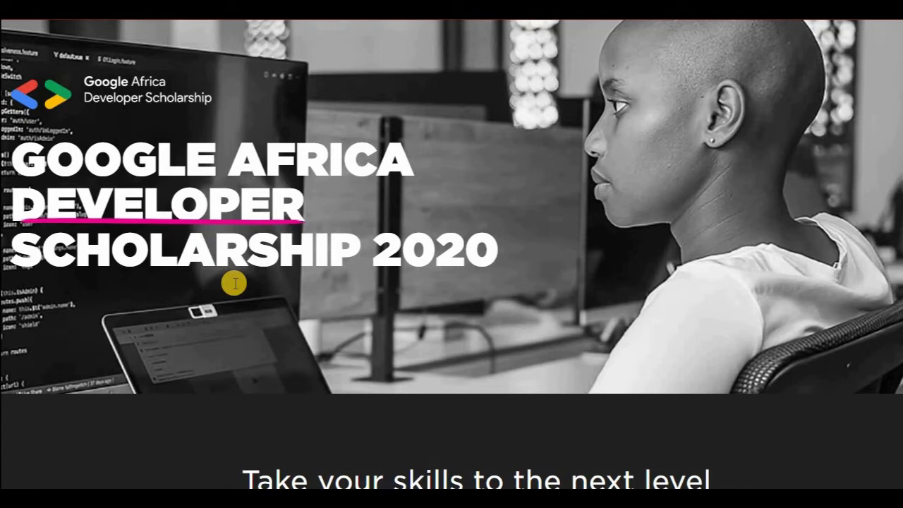
- Show the Google Cloud track's details and getting-started steps on the scholarship page
{"action": "scroll", "scroll_direction": "down", "scroll_amount": 3}
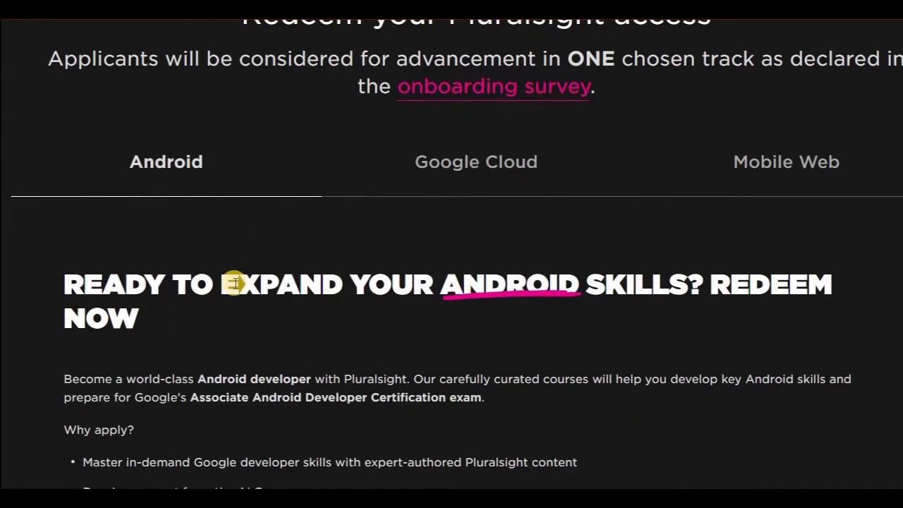
{"action": "scroll", "scroll_direction": "down", "scroll_amount": 3}
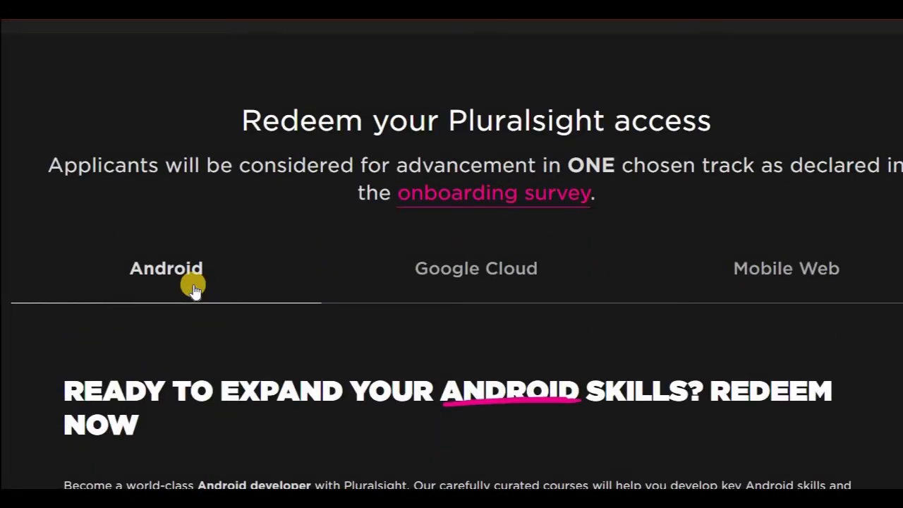
{"action": "scroll", "scroll_direction": "down", "scroll_amount": 3}
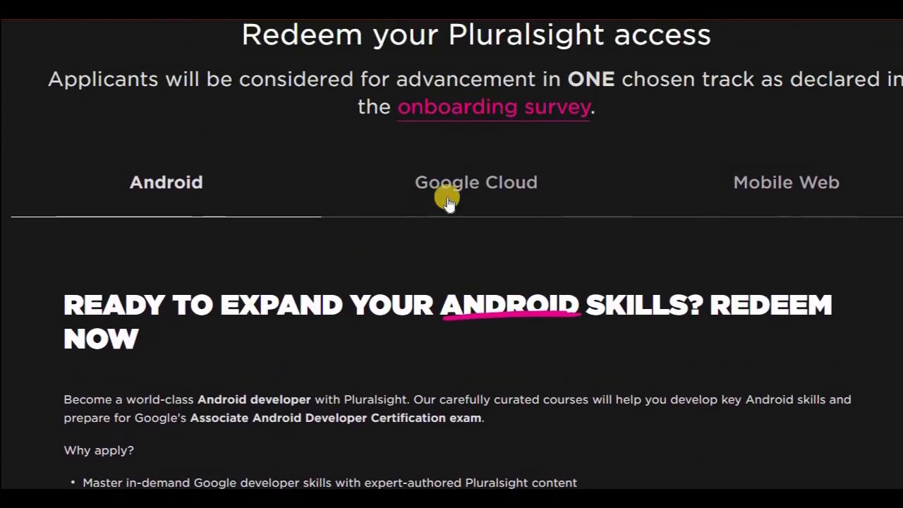
{"action": "left_click", "coordinate": [475, 182]}
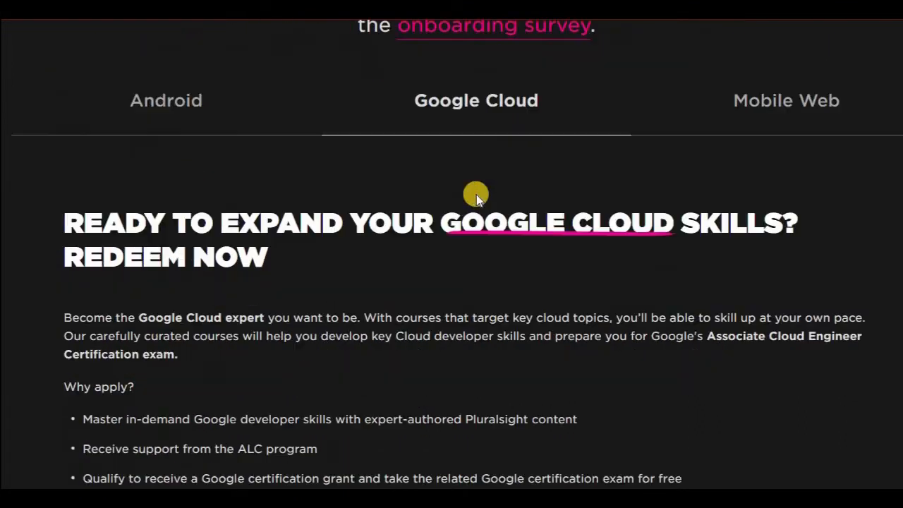
{"action": "scroll", "scroll_direction": "down", "scroll_amount": 3}
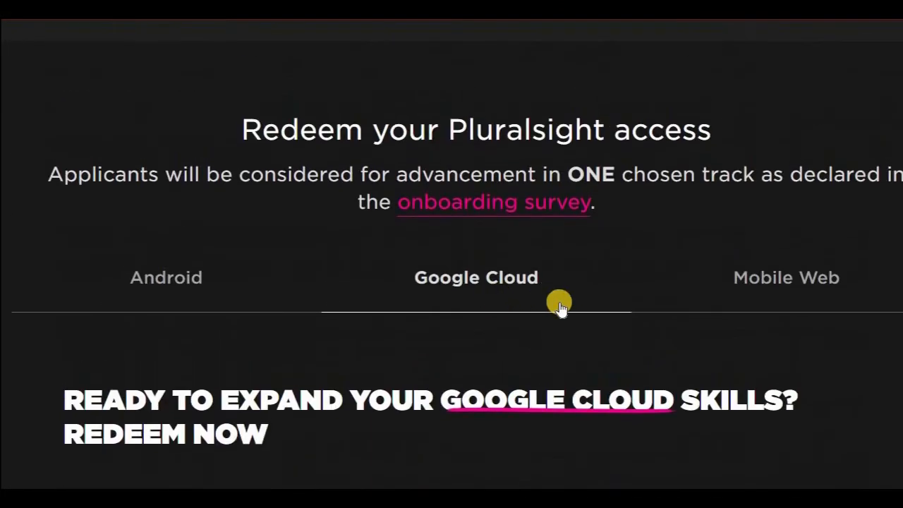
{"action": "mouse_move", "coordinate": [741, 285]}
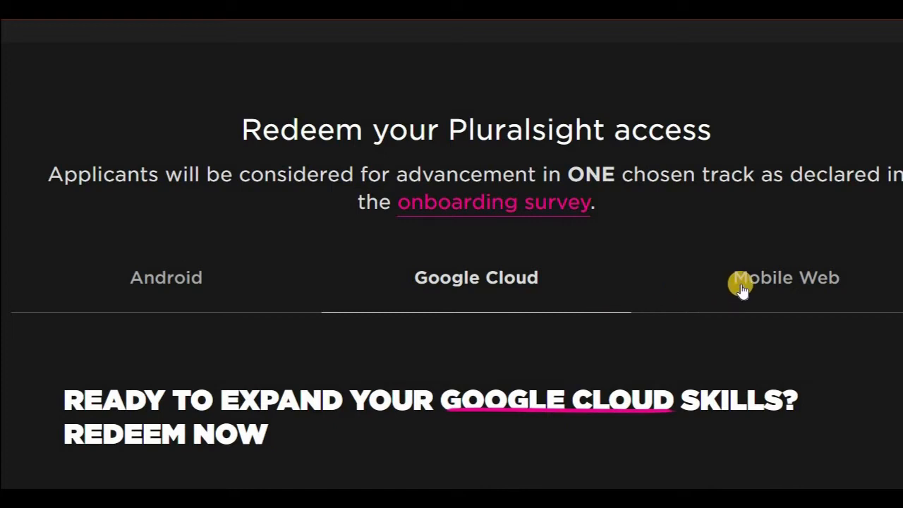
- Switch to the Mobile Web track and scroll to its registration option
{"action": "left_click", "coordinate": [786, 277]}
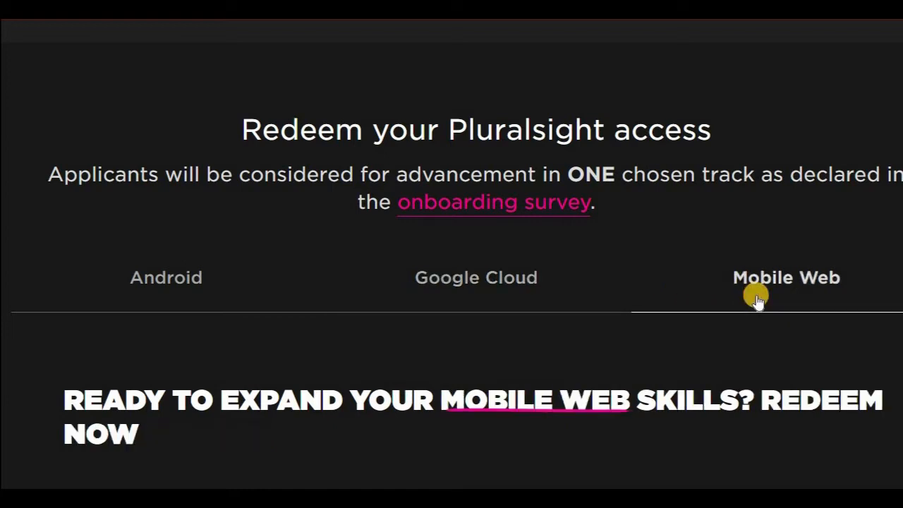
{"action": "scroll", "scroll_direction": "down", "scroll_amount": 3}
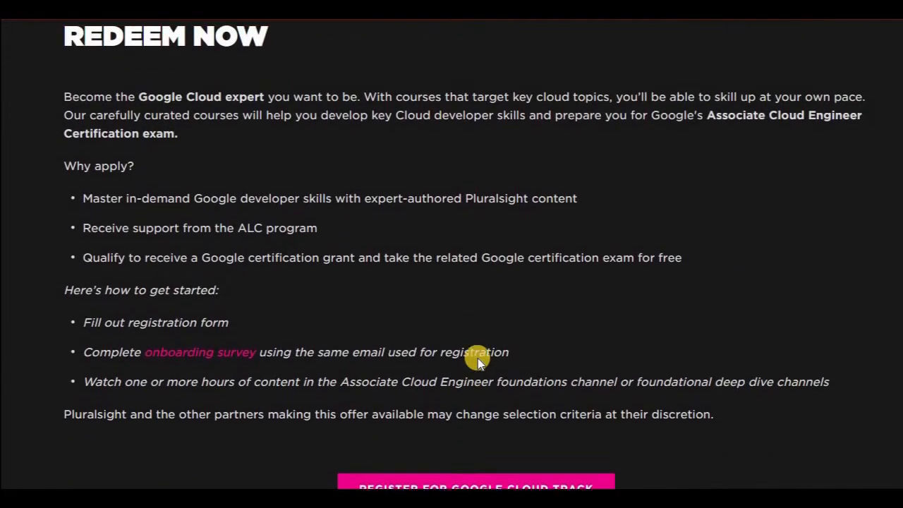
- Scroll back to the 'Redeem your Pluralsight access' section with the Android track showing
{"action": "scroll", "scroll_direction": "down", "scroll_amount": 3}
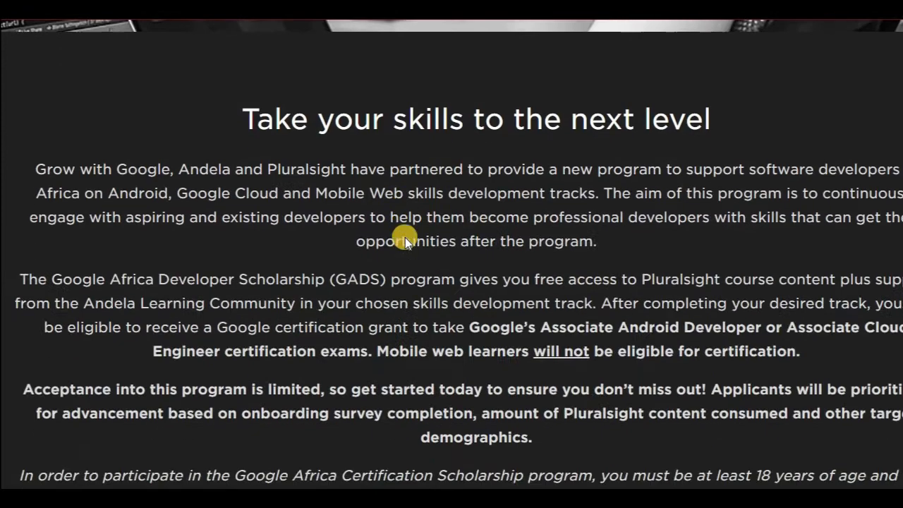
{"action": "scroll", "scroll_direction": "down", "scroll_amount": 3}
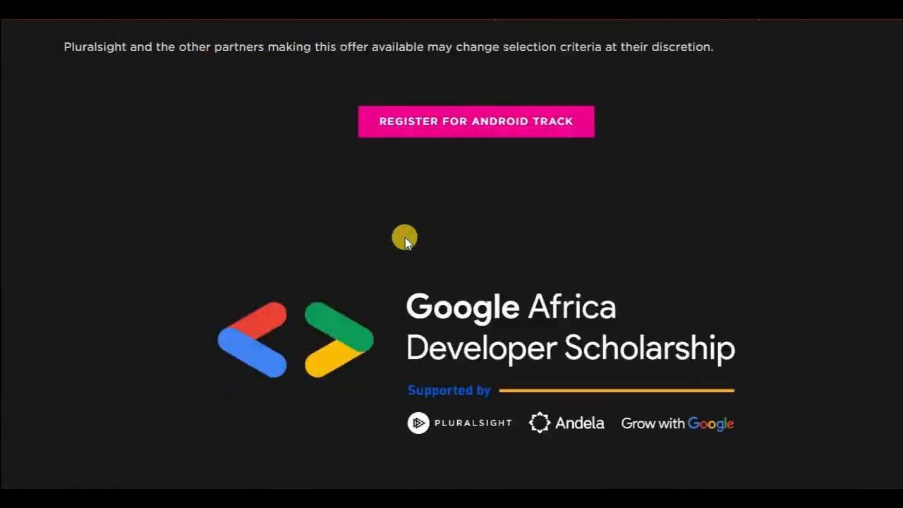
{"action": "scroll", "scroll_direction": "down", "scroll_amount": 3}
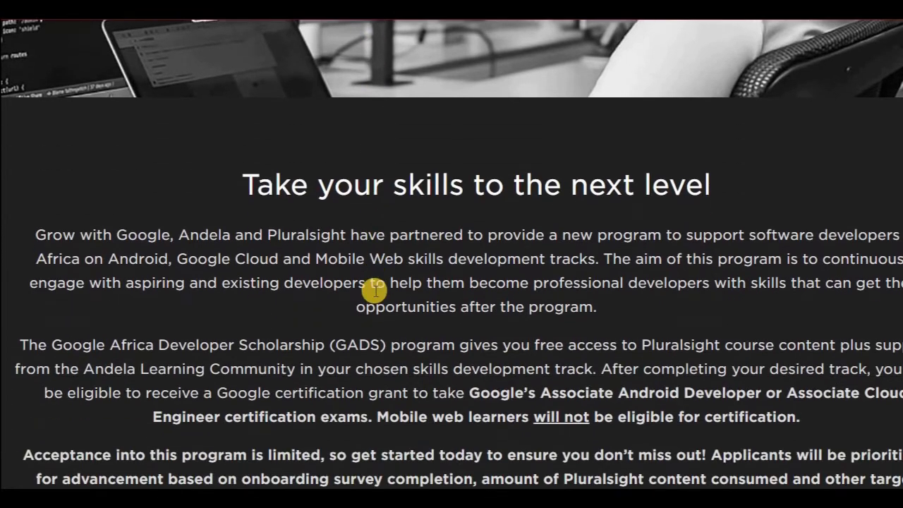
{"action": "scroll", "scroll_direction": "down", "scroll_amount": 3}
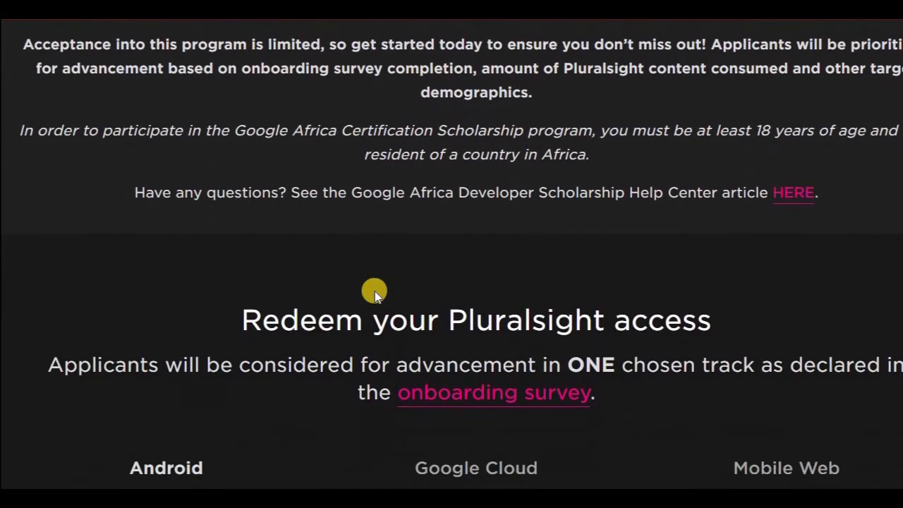
{"action": "scroll", "scroll_direction": "down", "scroll_amount": 3}
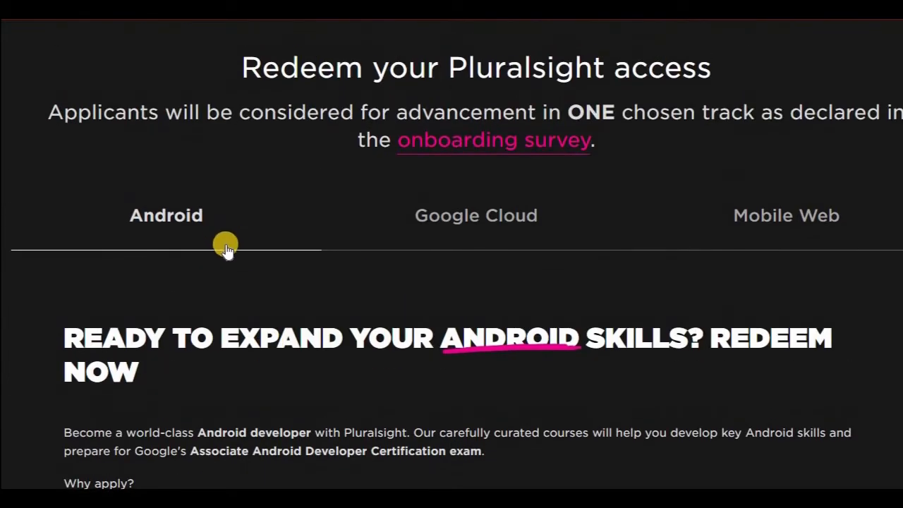
- Select the Mobile Web track on the Redeem page and view its getting-started steps
{"action": "left_click", "coordinate": [476, 214]}
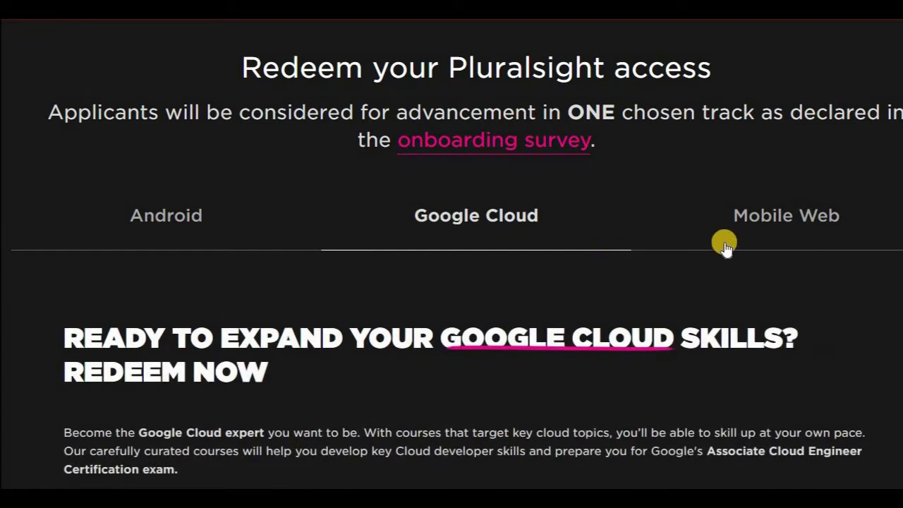
{"action": "left_click", "coordinate": [786, 215]}
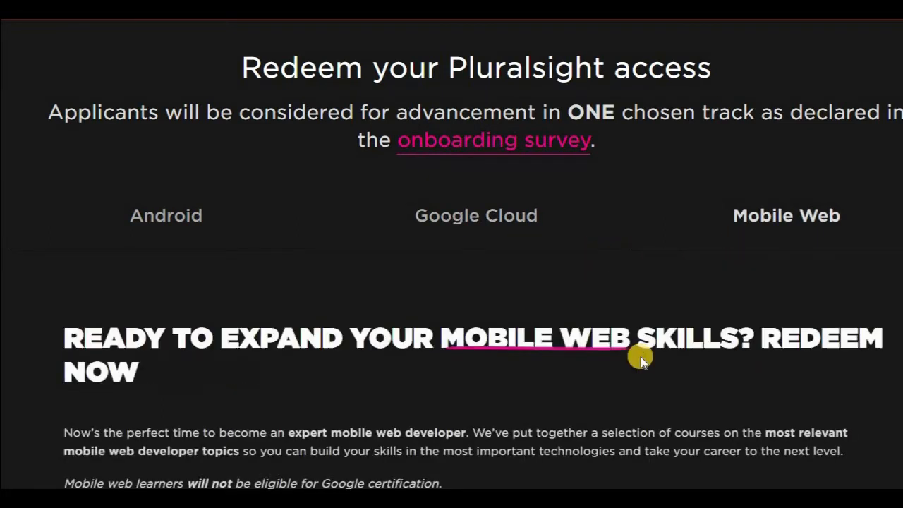
{"action": "scroll", "scroll_direction": "down", "scroll_amount": 3}
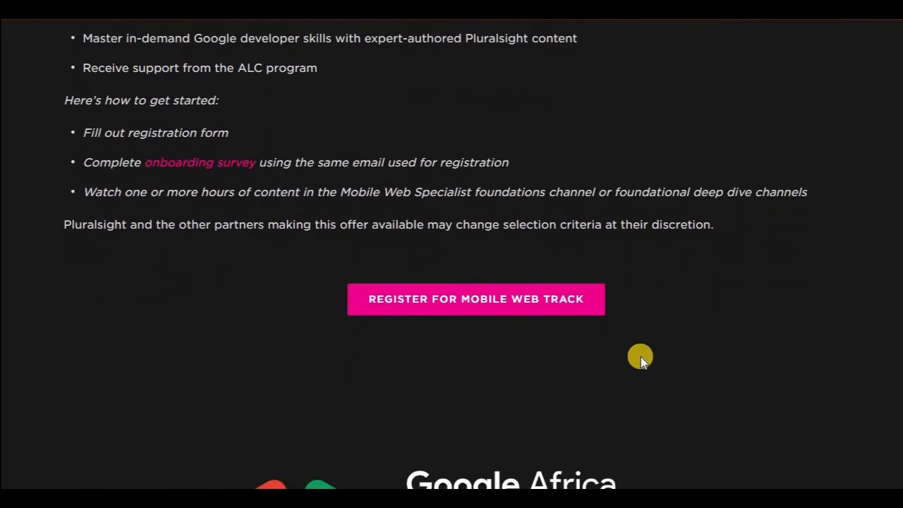
{"action": "scroll", "scroll_direction": "down", "scroll_amount": 3}
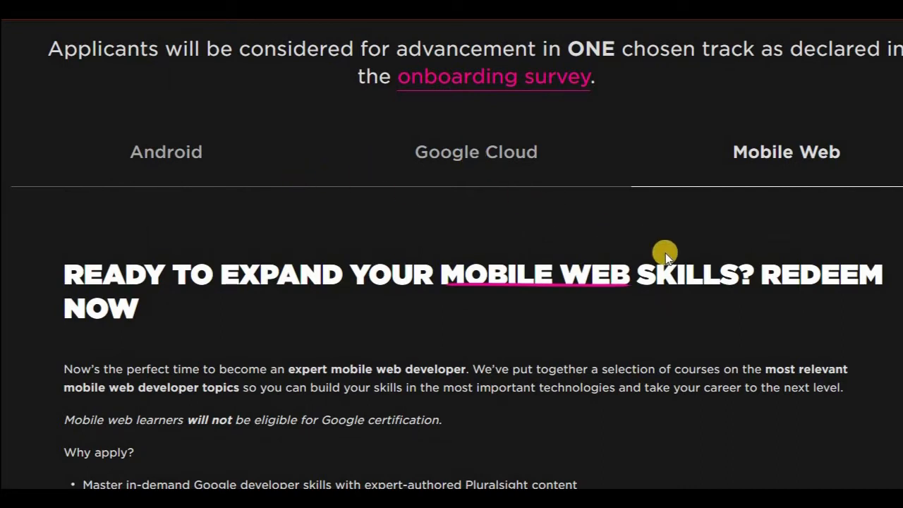
{"action": "mouse_move", "coordinate": [806, 157]}
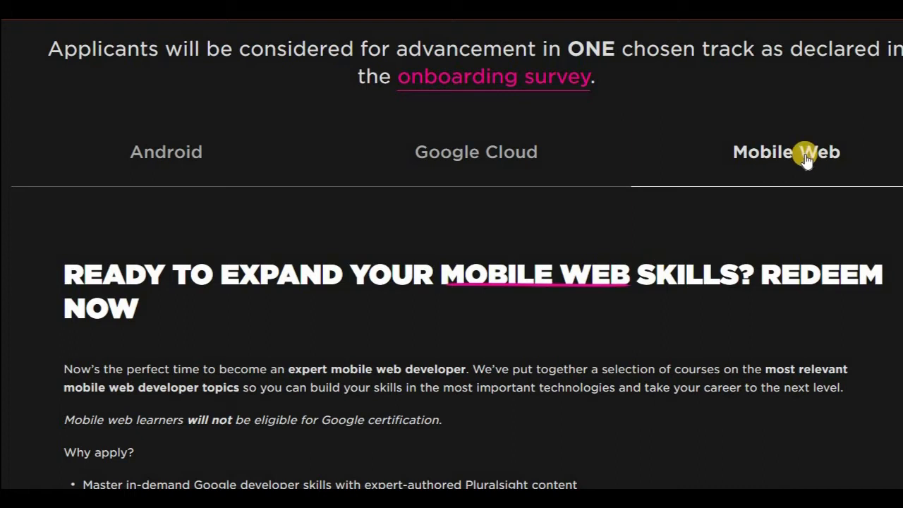
{"action": "scroll", "scroll_direction": "up", "scroll_amount": 3}
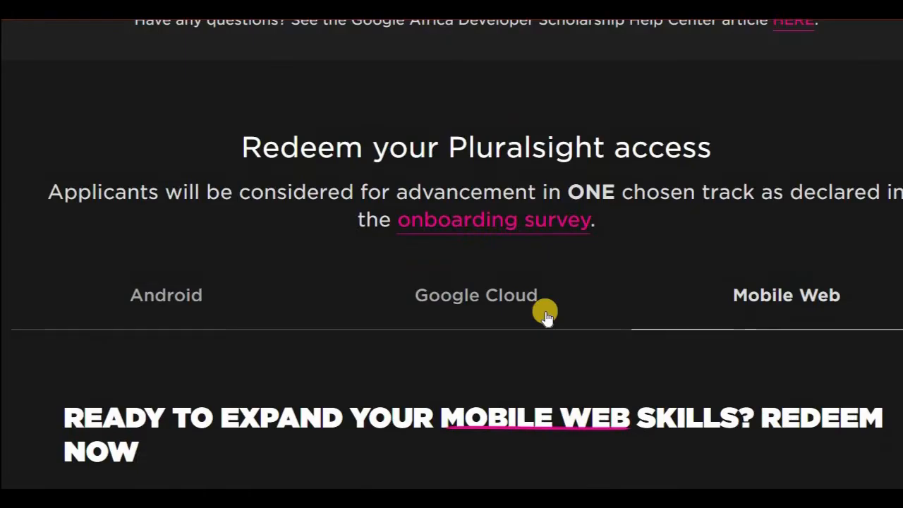
- Scroll down to the Register for Mobile Web Track button
{"action": "scroll", "scroll_direction": "down", "scroll_amount": 3}
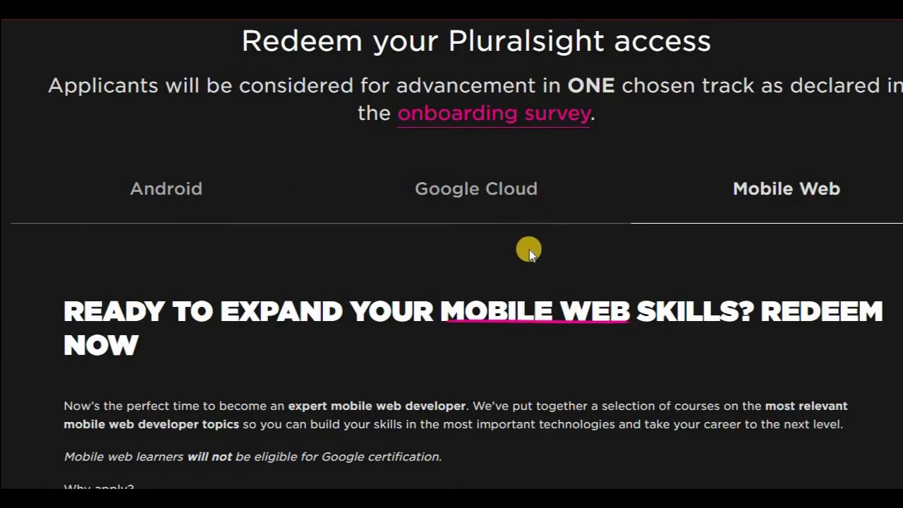
{"action": "scroll", "scroll_direction": "down", "scroll_amount": 3}
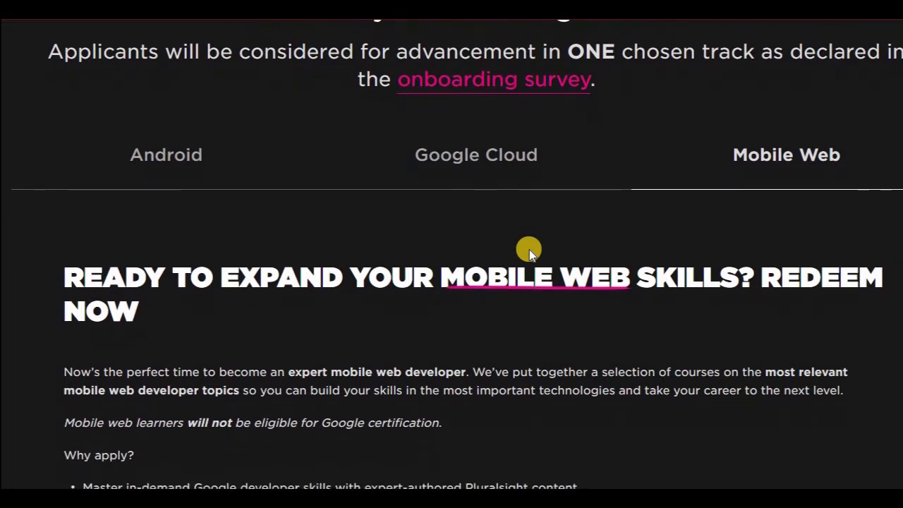
{"action": "scroll", "scroll_direction": "down", "scroll_amount": 3}
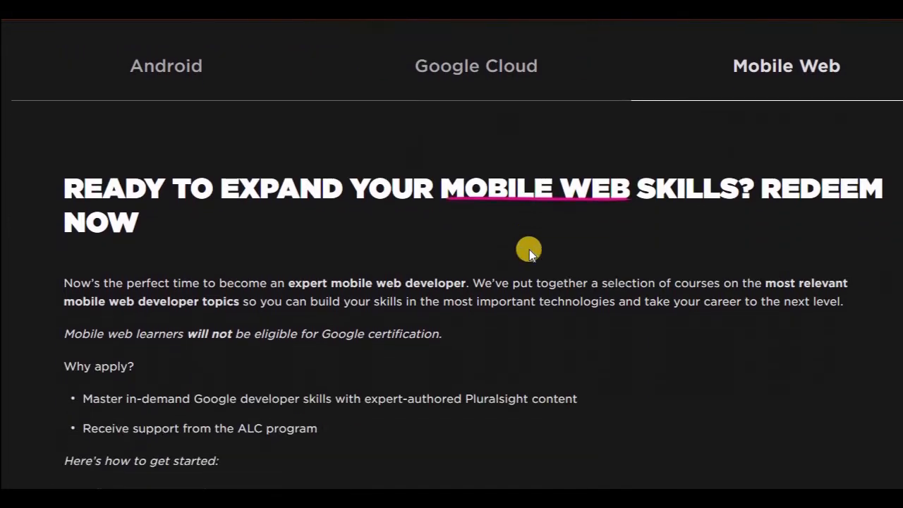
{"action": "scroll", "scroll_direction": "down", "scroll_amount": 3}
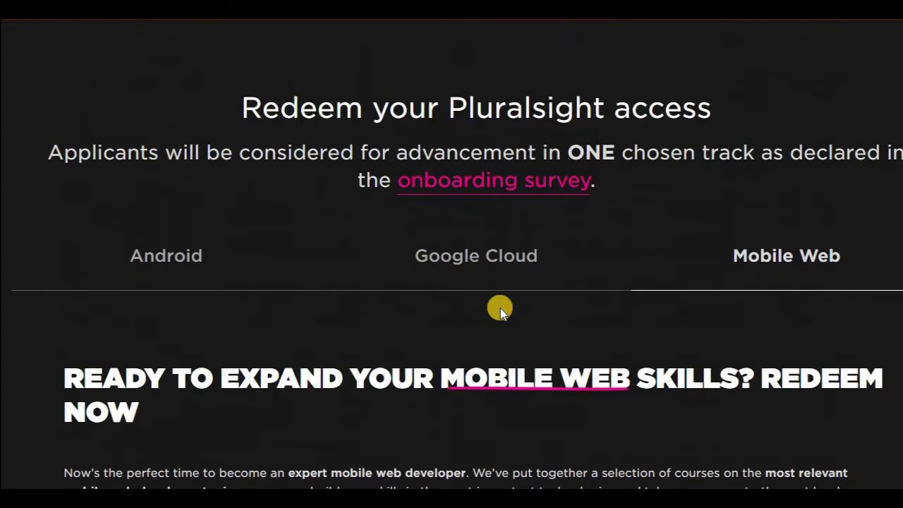
{"action": "scroll", "scroll_direction": "down", "scroll_amount": 3}
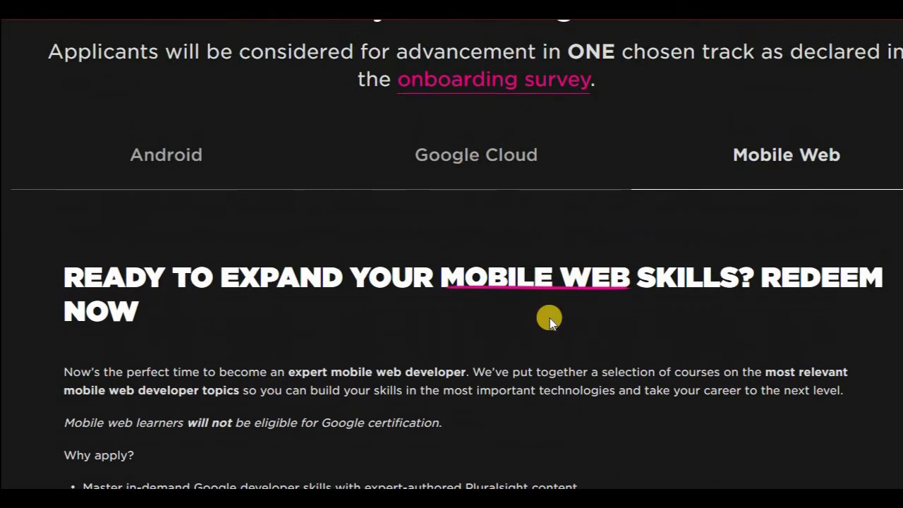
{"action": "scroll", "scroll_direction": "down", "scroll_amount": 3}
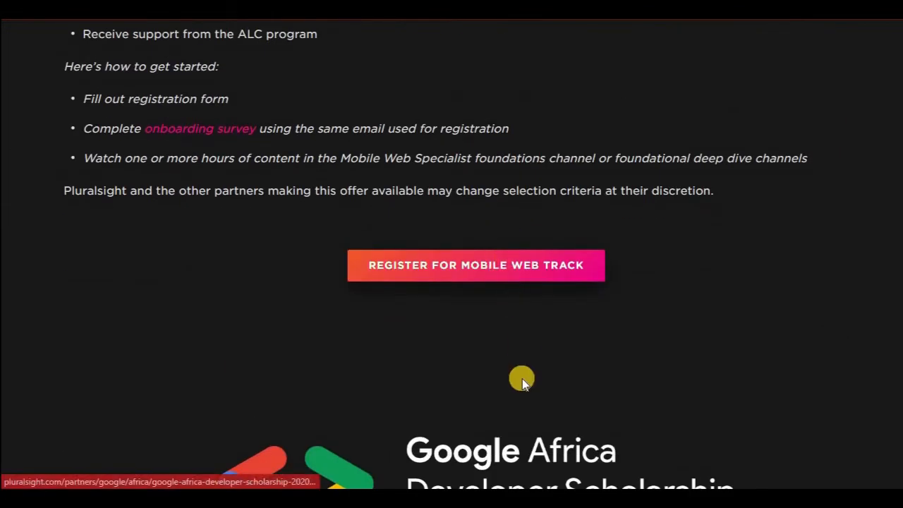
- Open the Mobile Web track registration form and review its Email and Title fields
{"action": "left_click", "coordinate": [475, 265]}
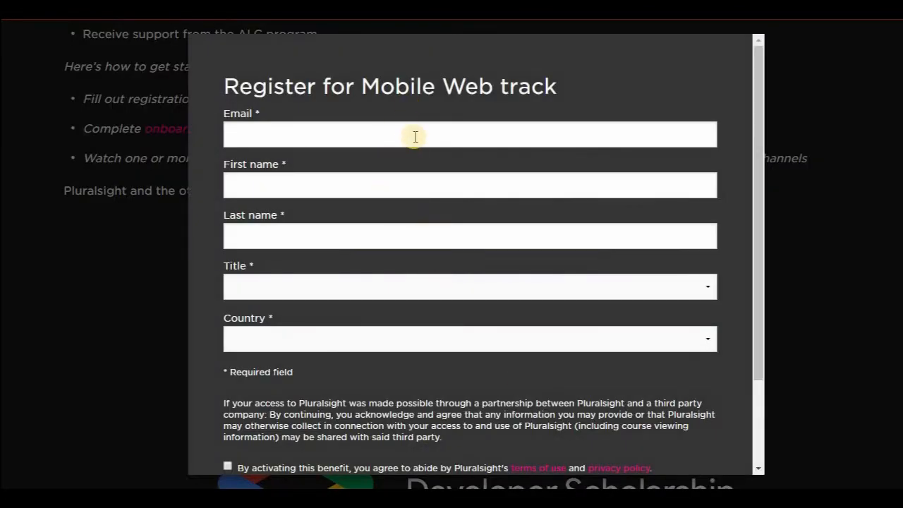
{"action": "left_click", "coordinate": [415, 134]}
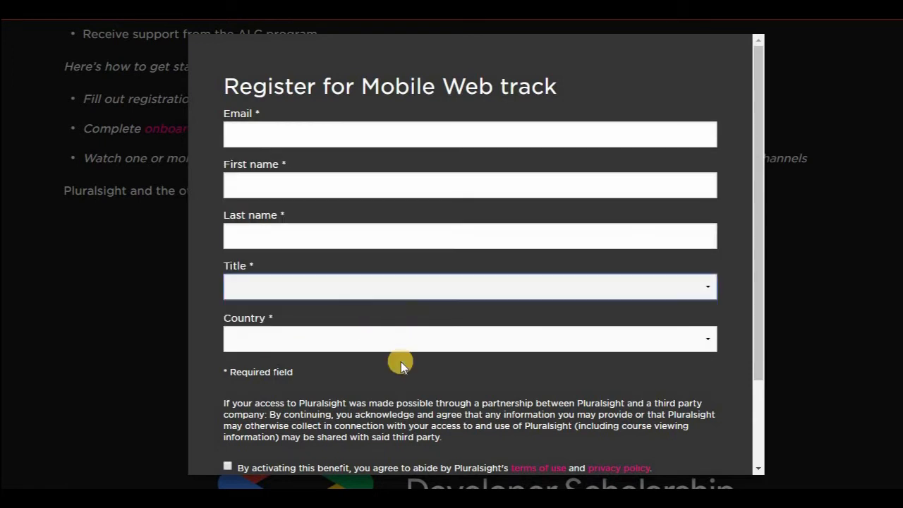
{"action": "left_click", "coordinate": [468, 287]}
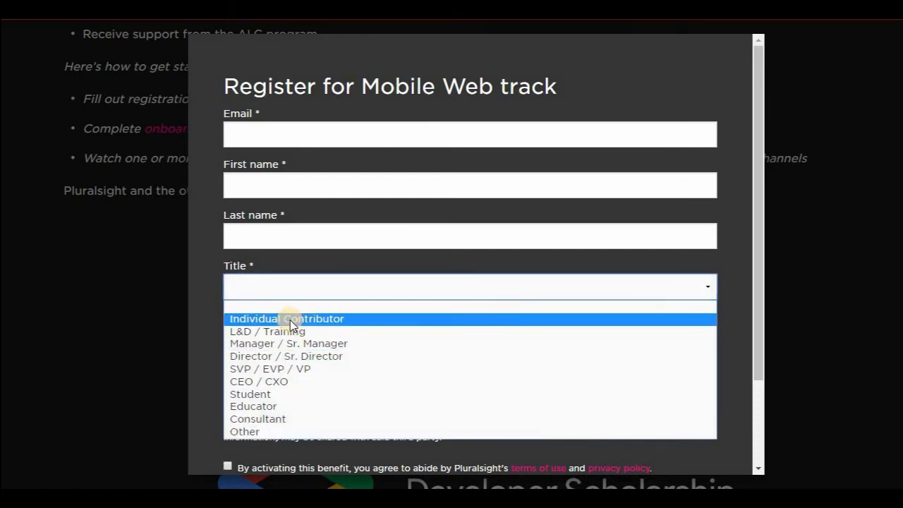
{"action": "mouse_move", "coordinate": [203, 398]}
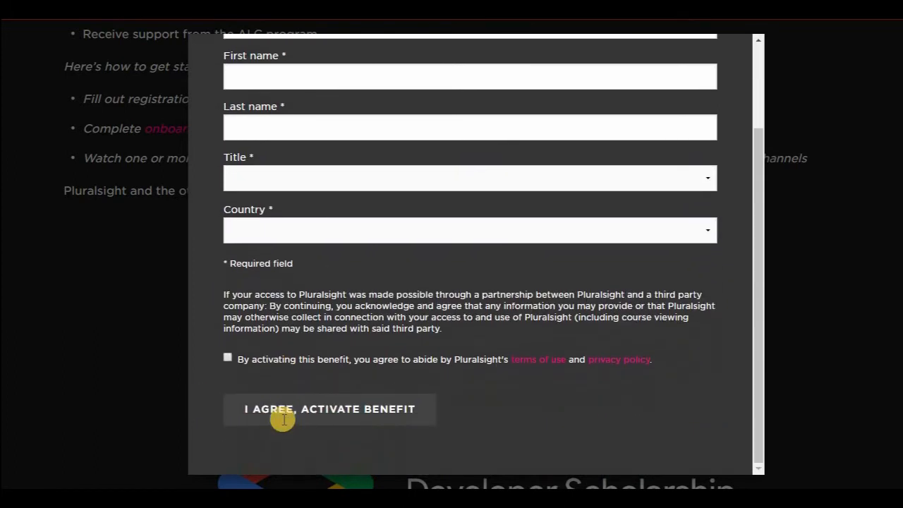
- Tick the terms of use agreement and return to the Email field's saved suggestions
{"action": "left_click", "coordinate": [227, 358]}
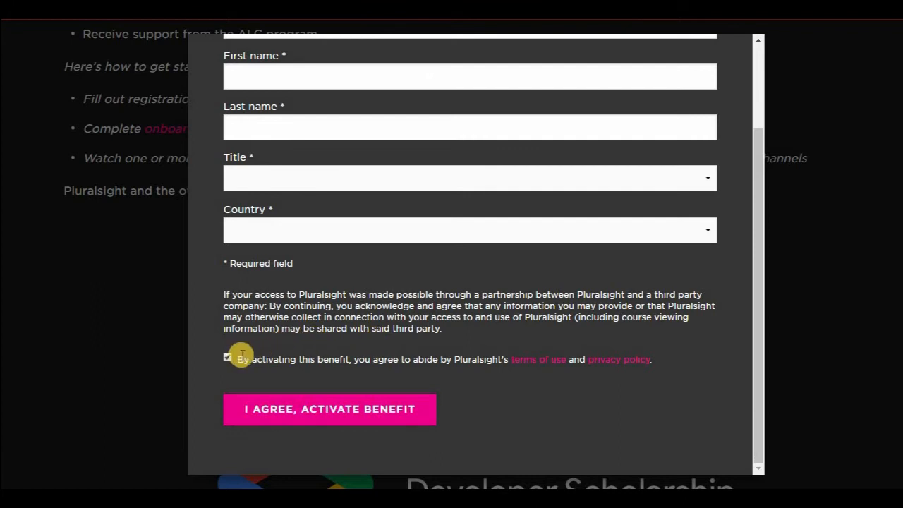
{"action": "left_click", "coordinate": [228, 357]}
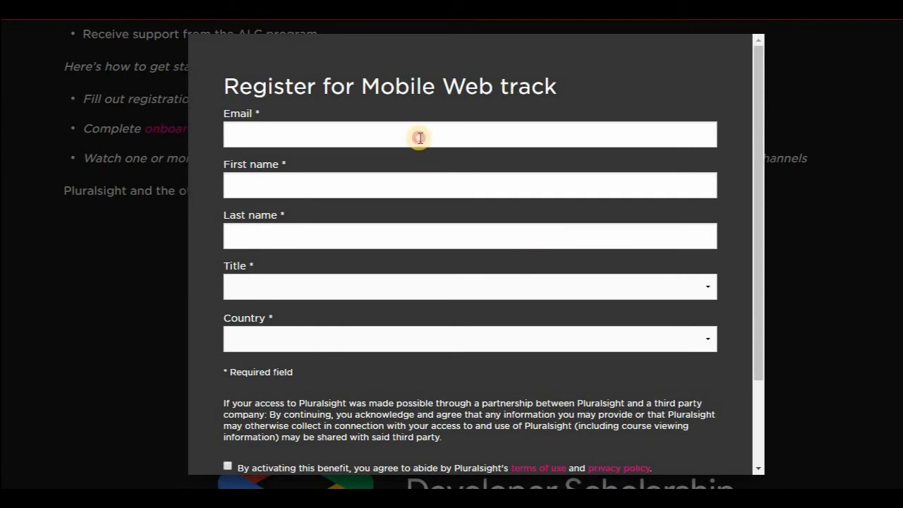
{"action": "left_click", "coordinate": [419, 134]}
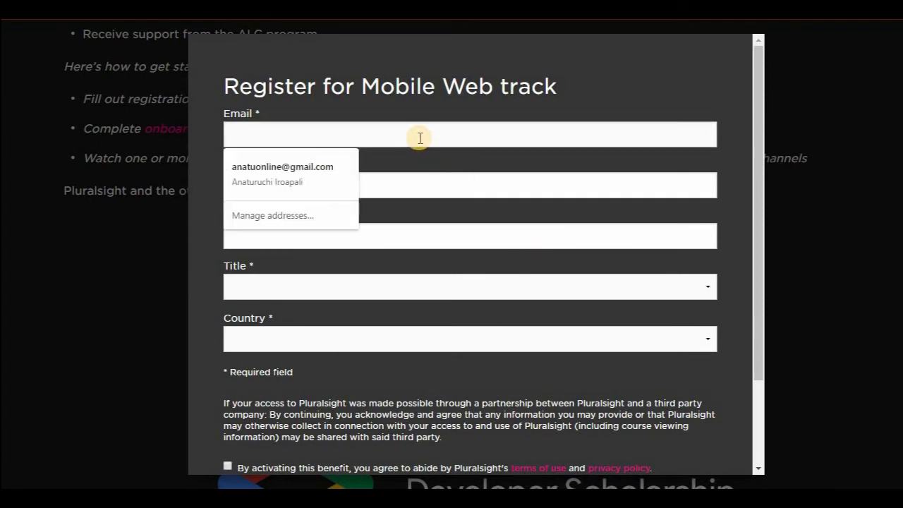
{"action": "left_click", "coordinate": [419, 134]}
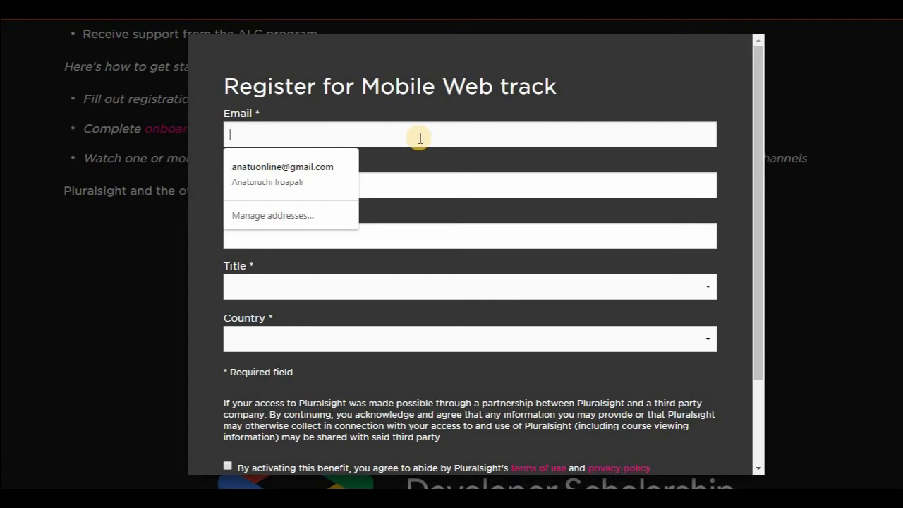
{"action": "mouse_move", "coordinate": [446, 140]}
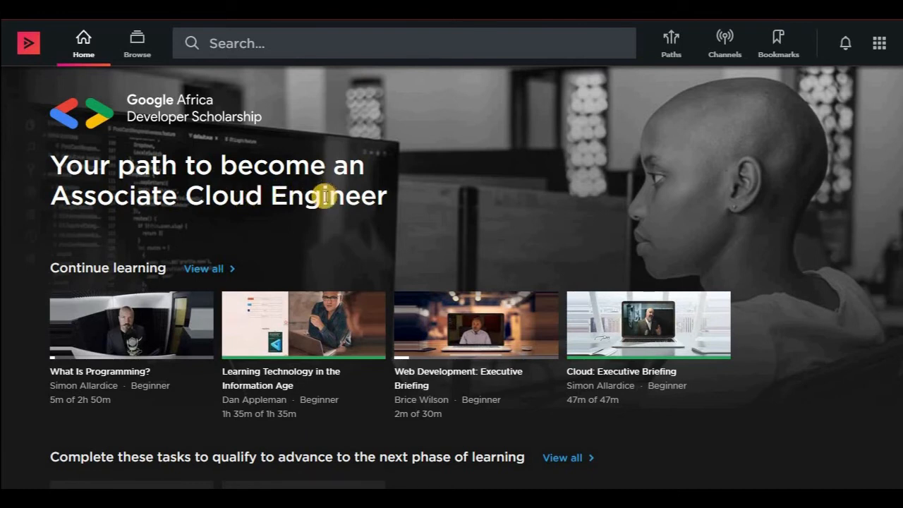
- Scroll the learner home's Continue learning to the Associate Cloud Engineer Foundations Channel
{"action": "scroll", "scroll_direction": "down", "scroll_amount": 3}
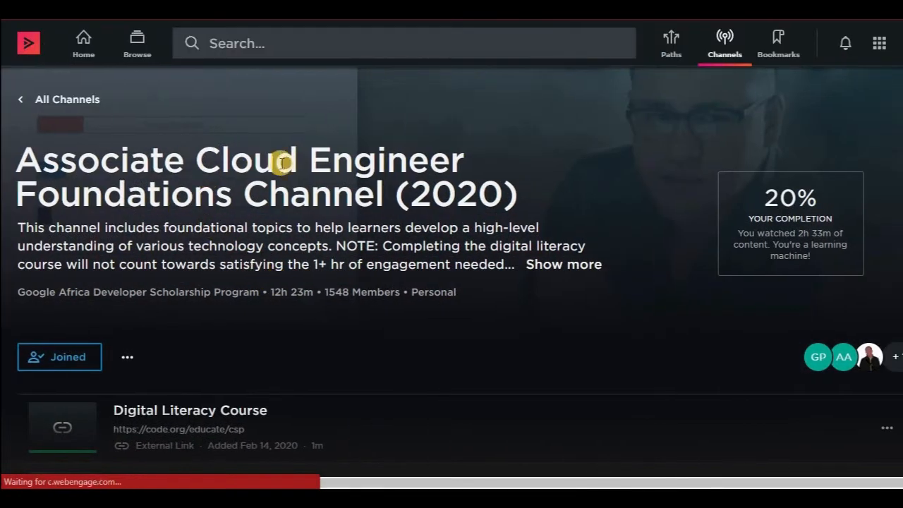
- Browse the Associate Cloud Engineer Foundations Channel's course list
{"action": "scroll", "scroll_direction": "down", "scroll_amount": 3}
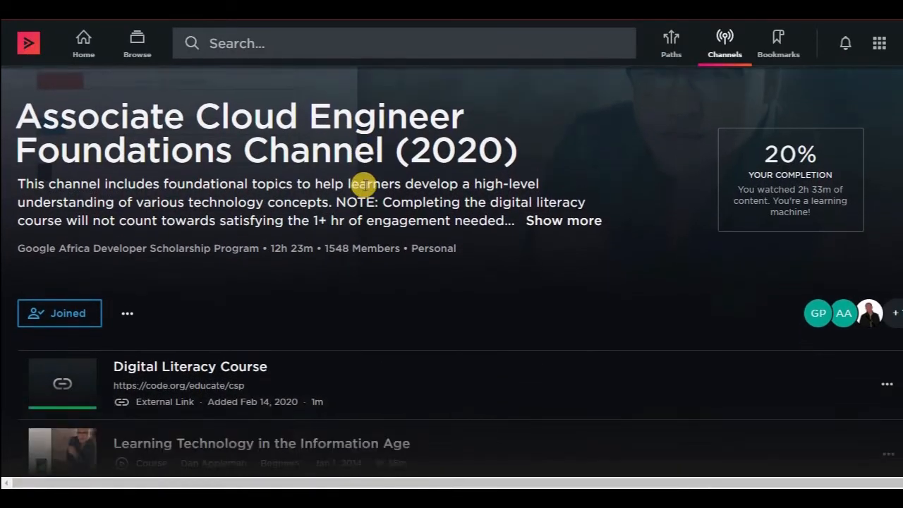
{"action": "scroll", "scroll_direction": "down", "scroll_amount": 3}
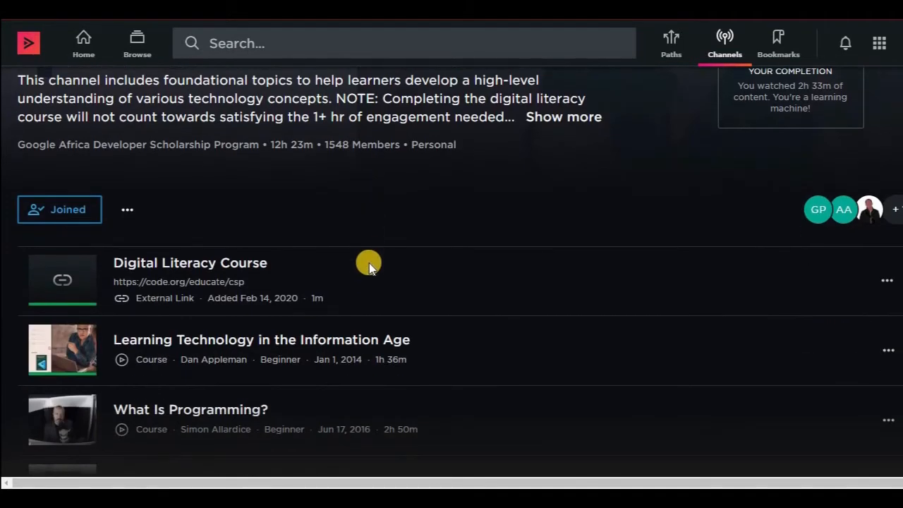
{"action": "scroll", "scroll_direction": "down", "scroll_amount": 3}
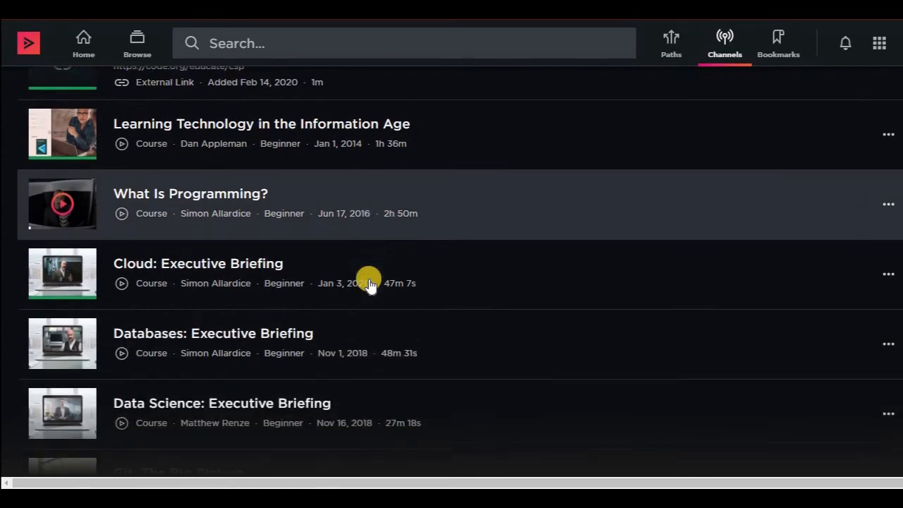
{"action": "scroll", "scroll_direction": "down", "scroll_amount": 3}
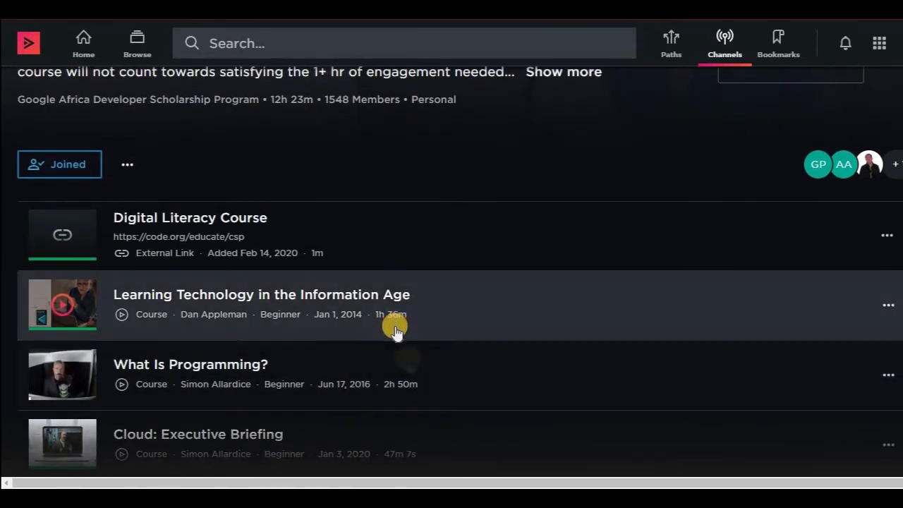
{"action": "scroll", "scroll_direction": "down", "scroll_amount": 3}
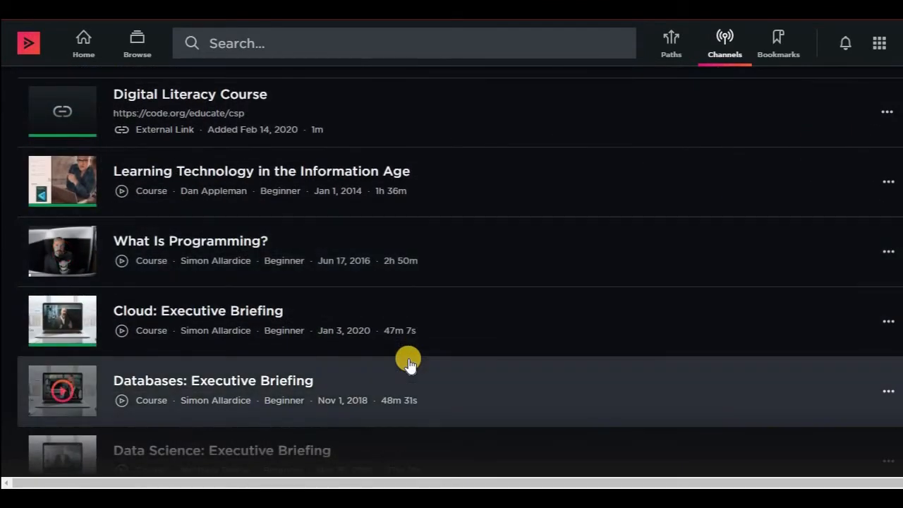
{"action": "scroll", "scroll_direction": "down", "scroll_amount": 3}
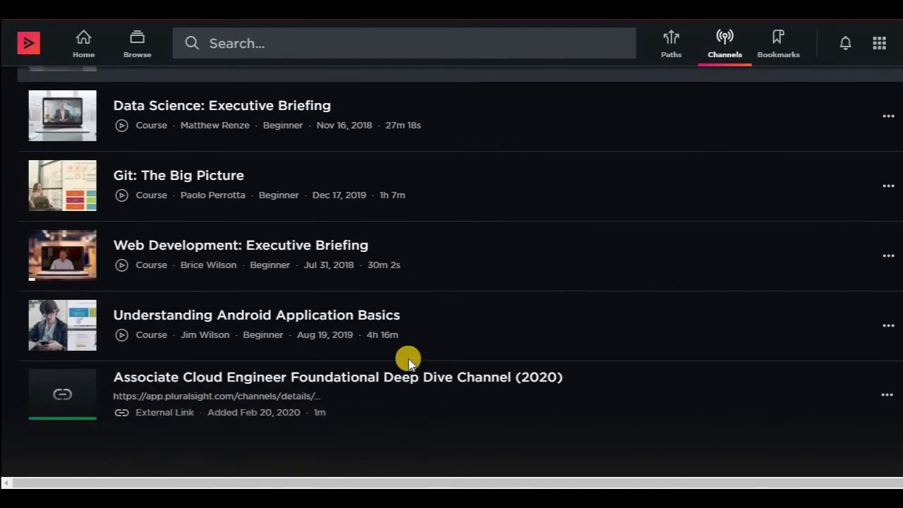
{"action": "scroll", "scroll_direction": "down", "scroll_amount": 3}
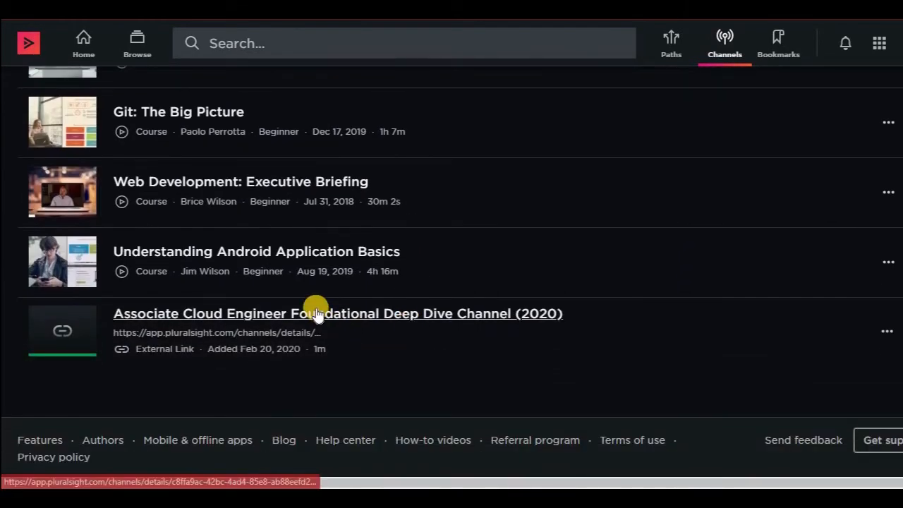
- Follow the Foundational Deep Dive Channel link and view its Java Fundamentals courses
{"action": "left_click", "coordinate": [338, 314]}
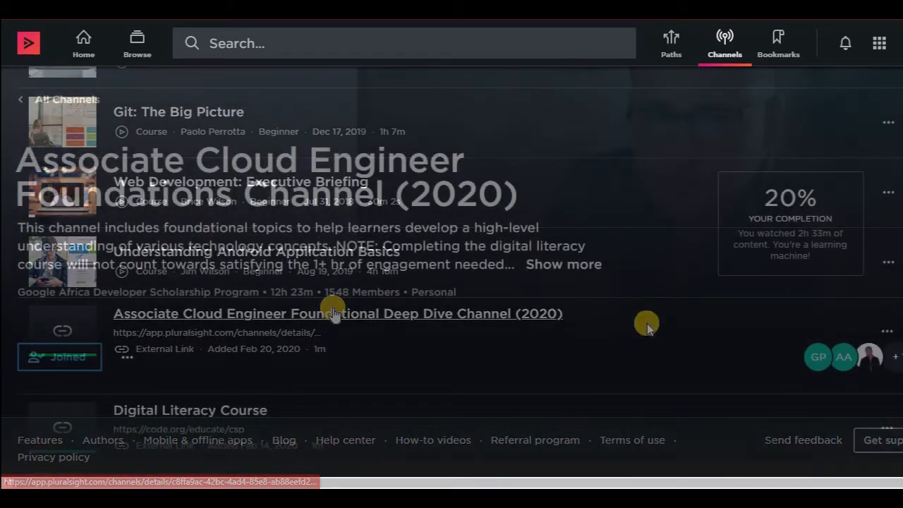
{"action": "scroll", "scroll_direction": "down", "scroll_amount": 3}
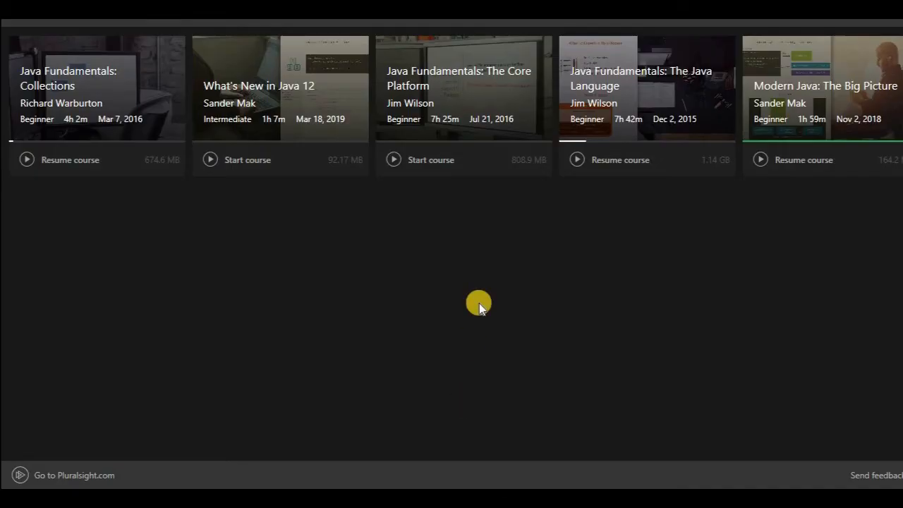
{"action": "mouse_move", "coordinate": [529, 233]}
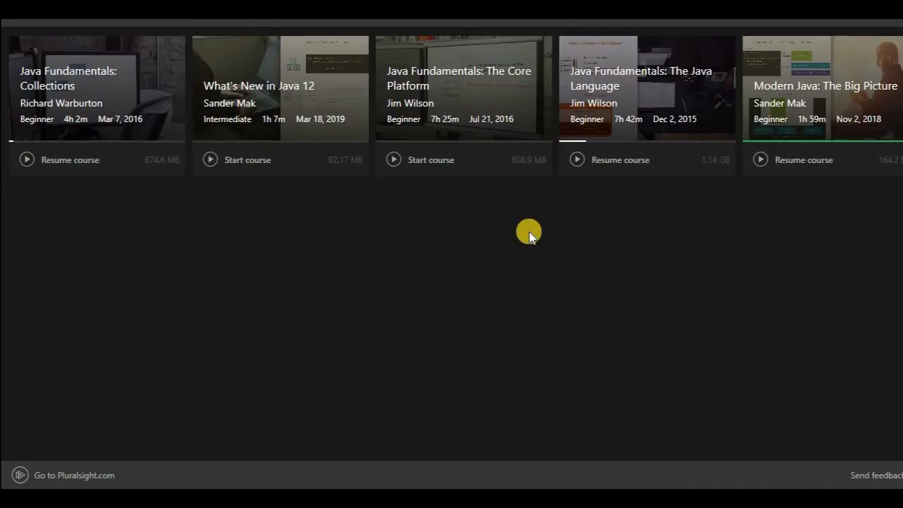
{"action": "mouse_move", "coordinate": [525, 252]}
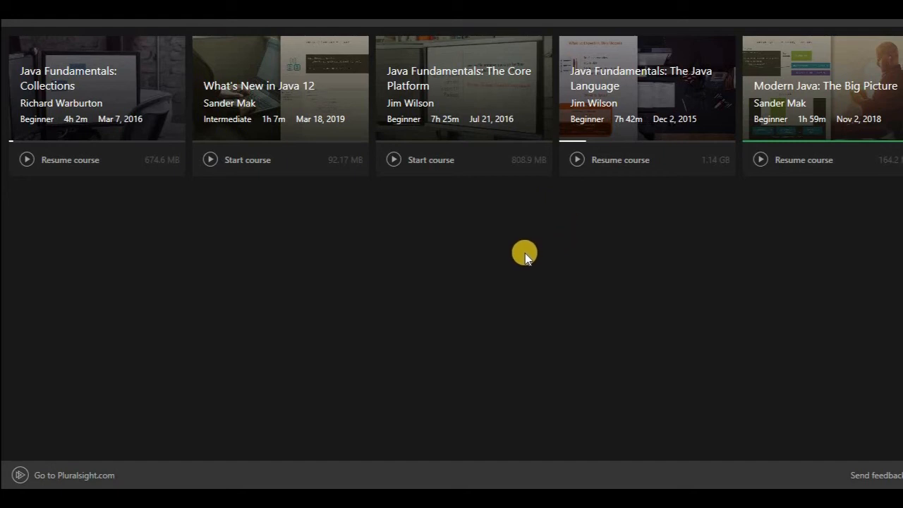
{"action": "mouse_move", "coordinate": [801, 134]}
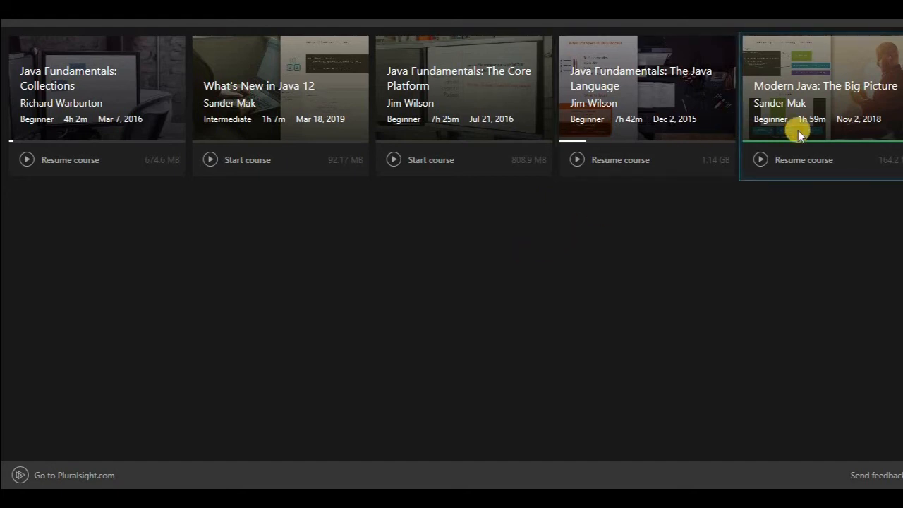